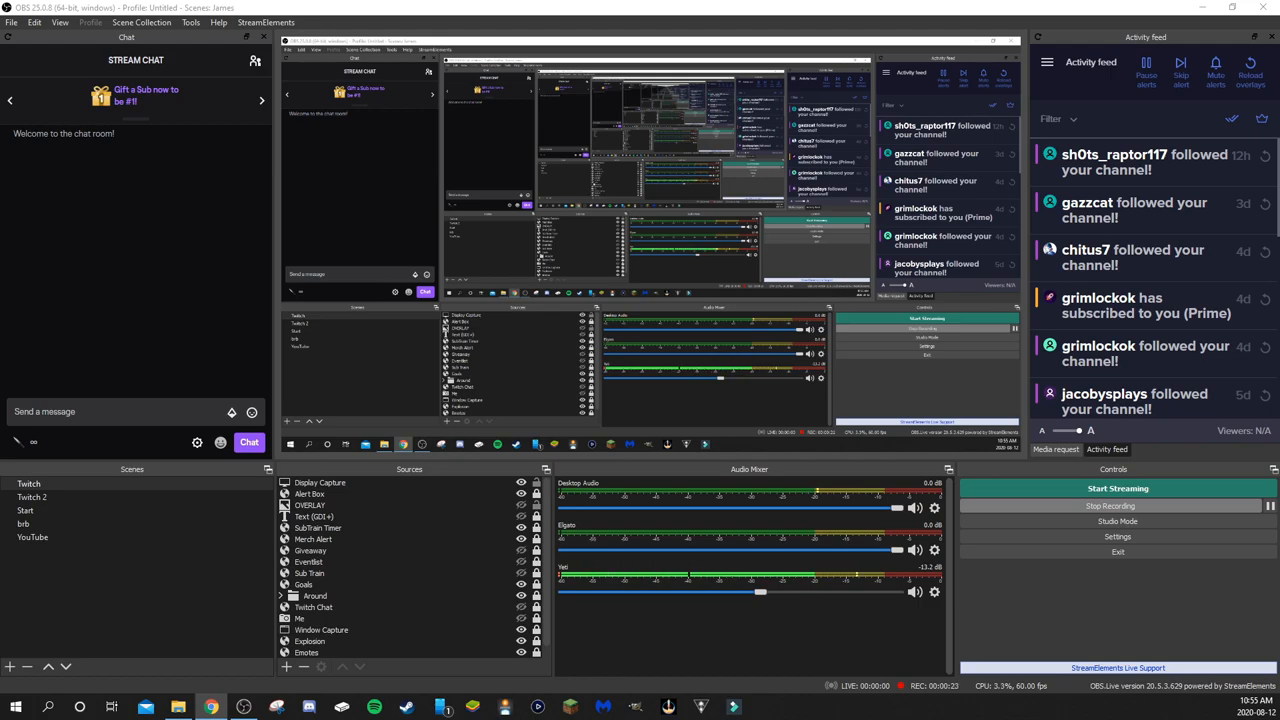
mouse_move(378, 592)
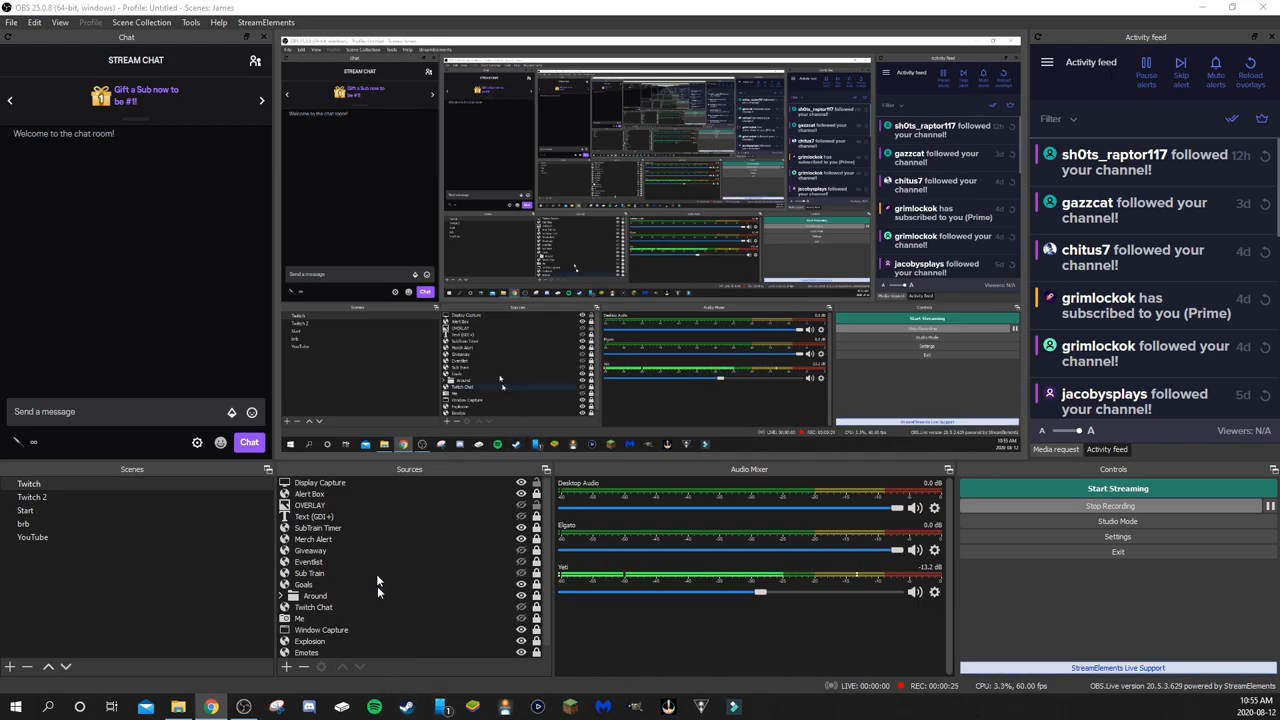
Step: Drag the Alert Box source above Display Capture so it's first in the Twitch scene
left_click(309, 494)
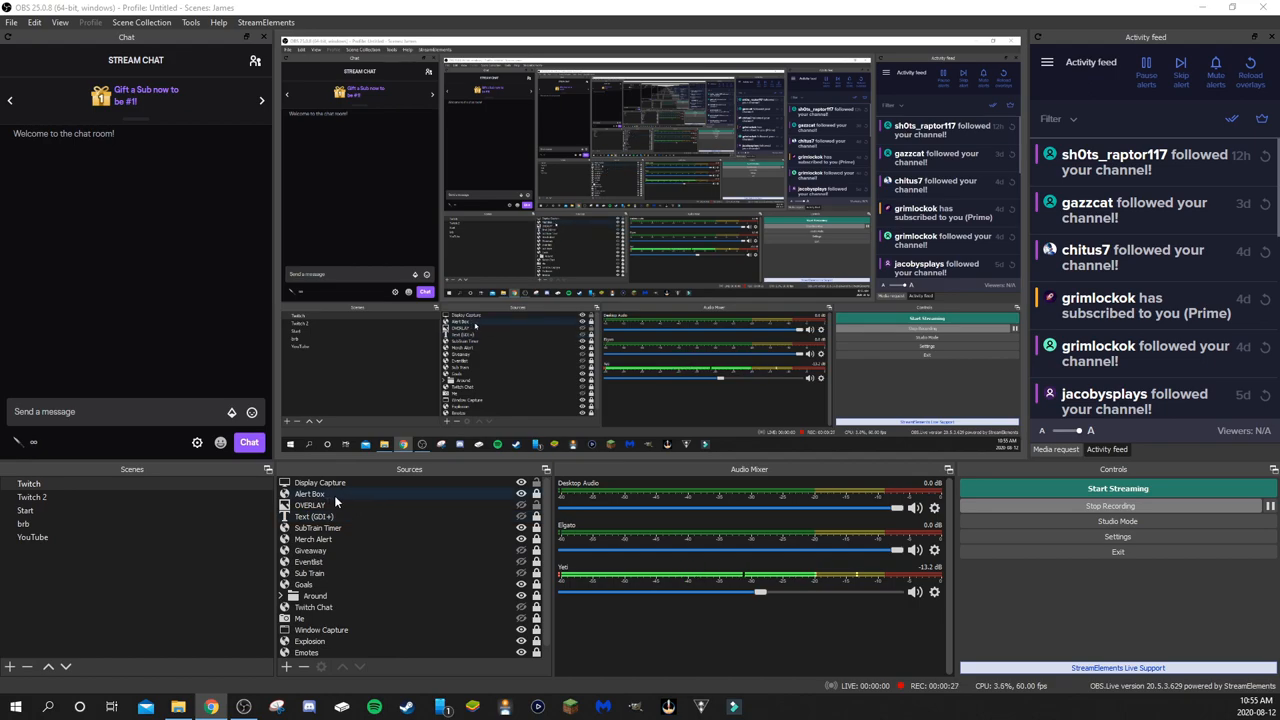
left_click(320, 482)
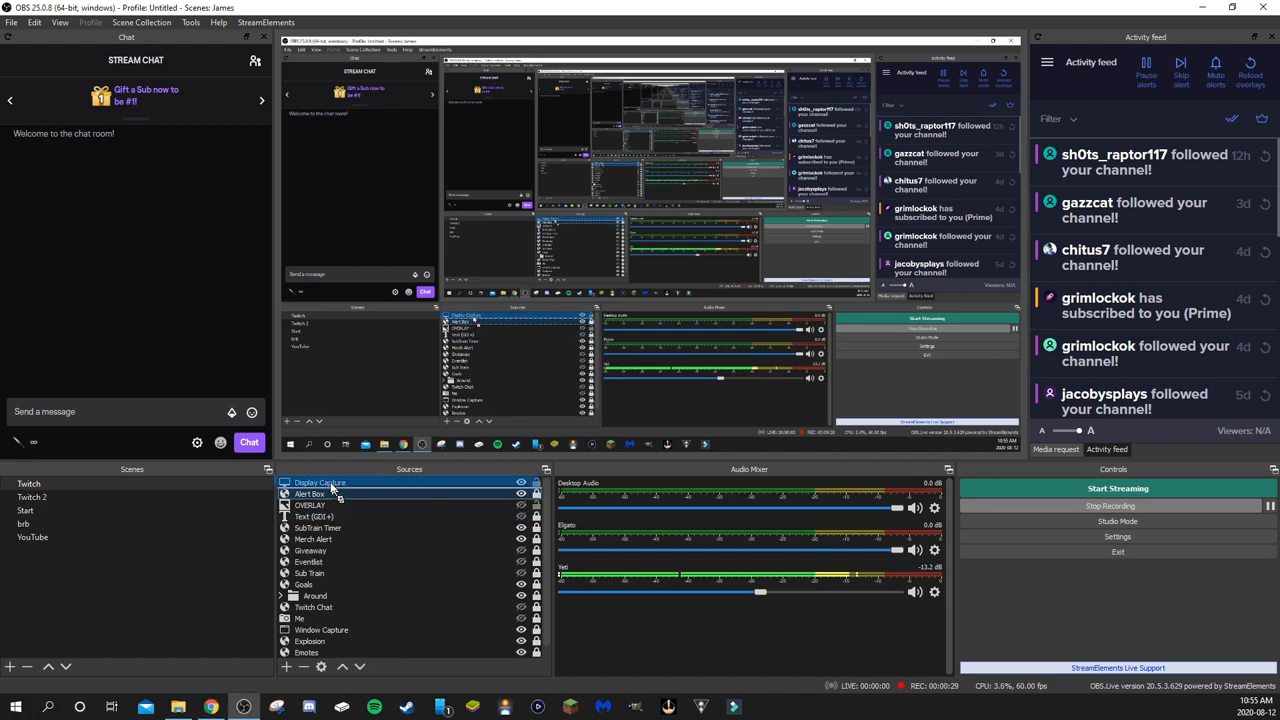
left_click(308, 493)
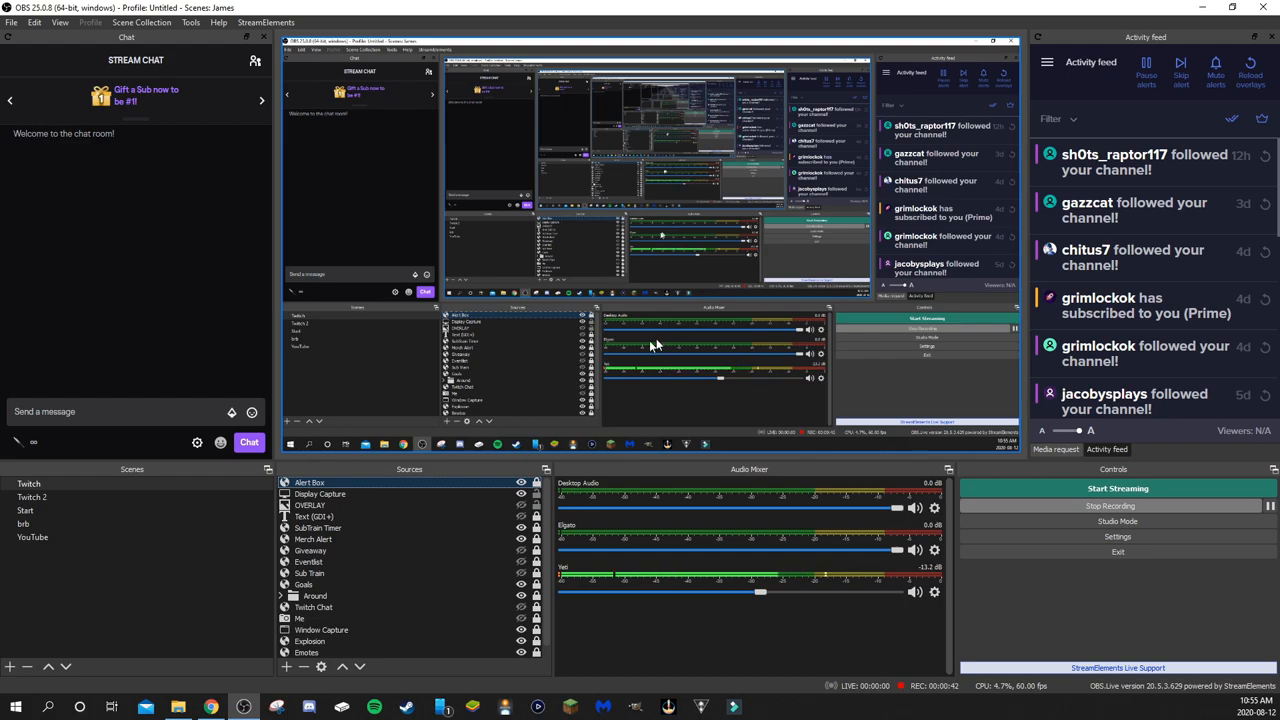
left_click(306, 482)
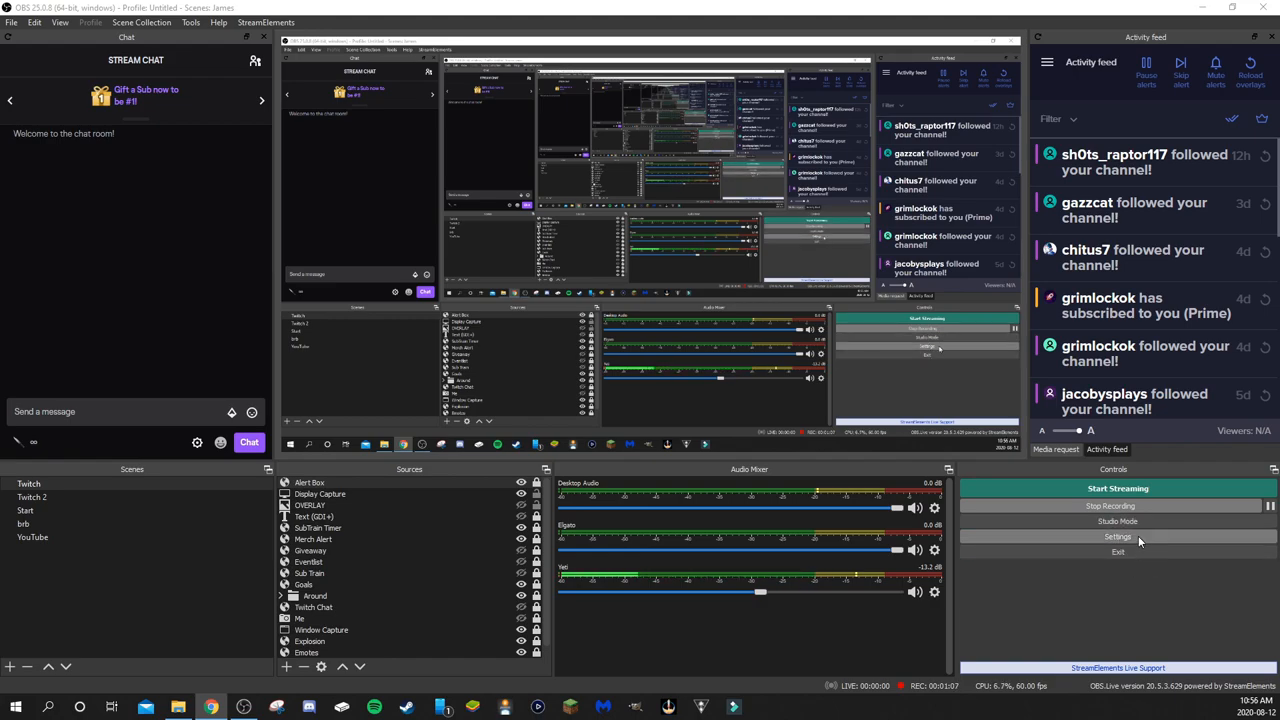
Step: Open Settings on the Advanced page and scroll toward the Sources options
left_click(1114, 536)
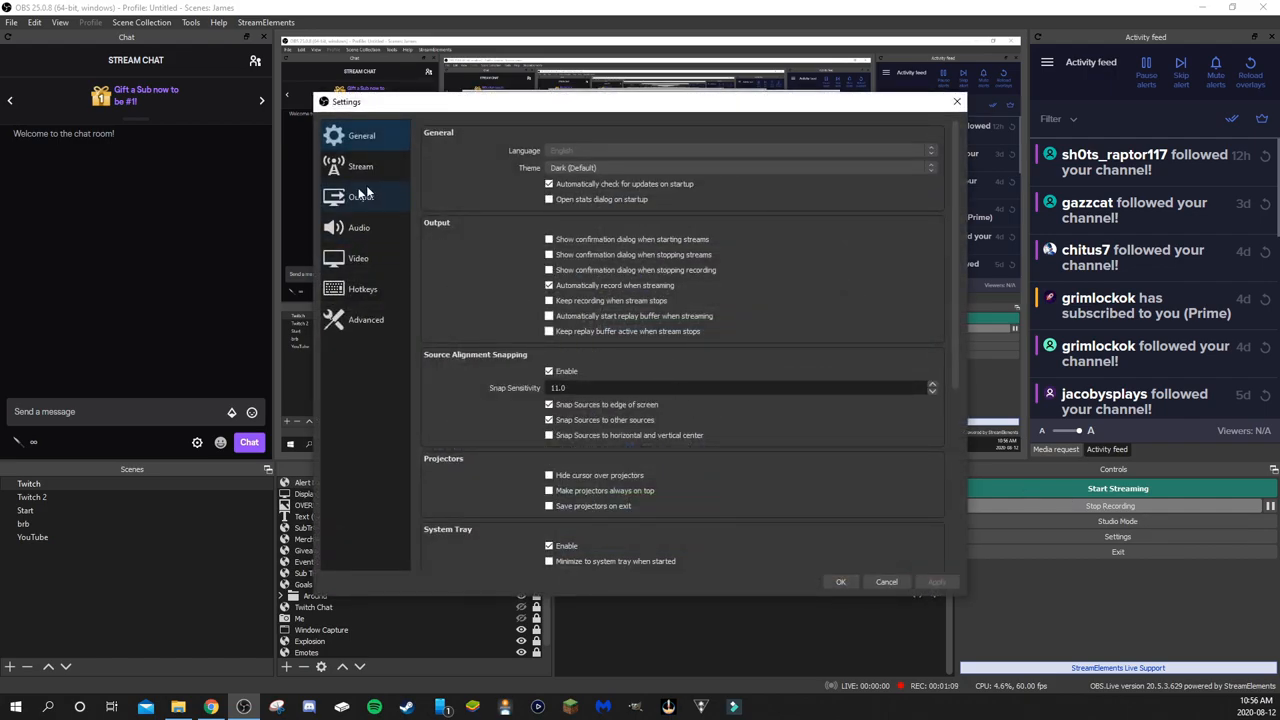
left_click(364, 319)
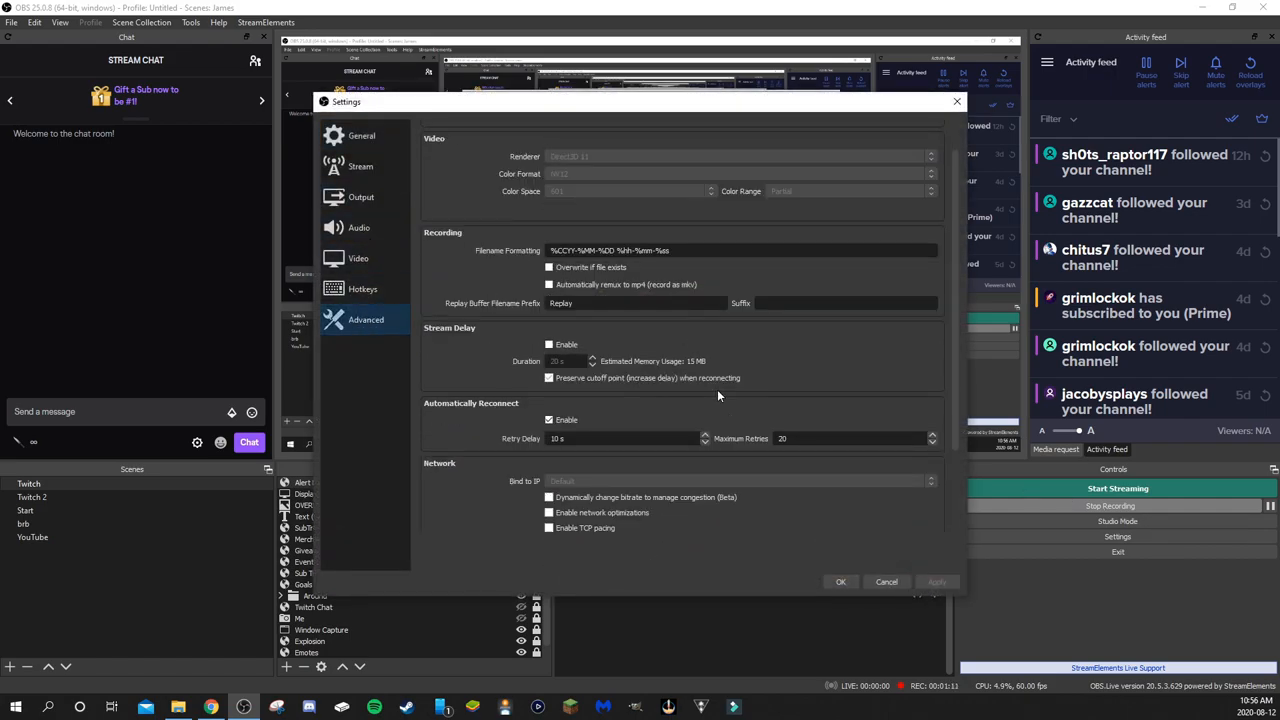
scroll("down", 3)
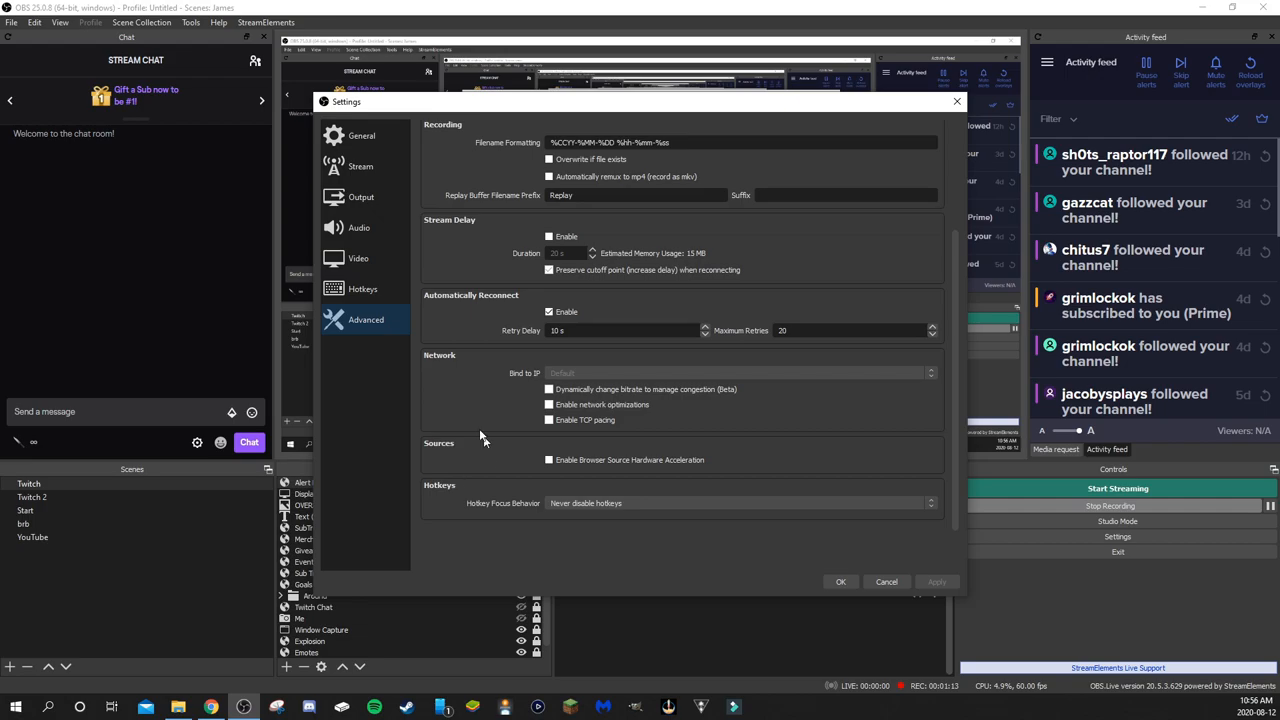
mouse_move(550, 446)
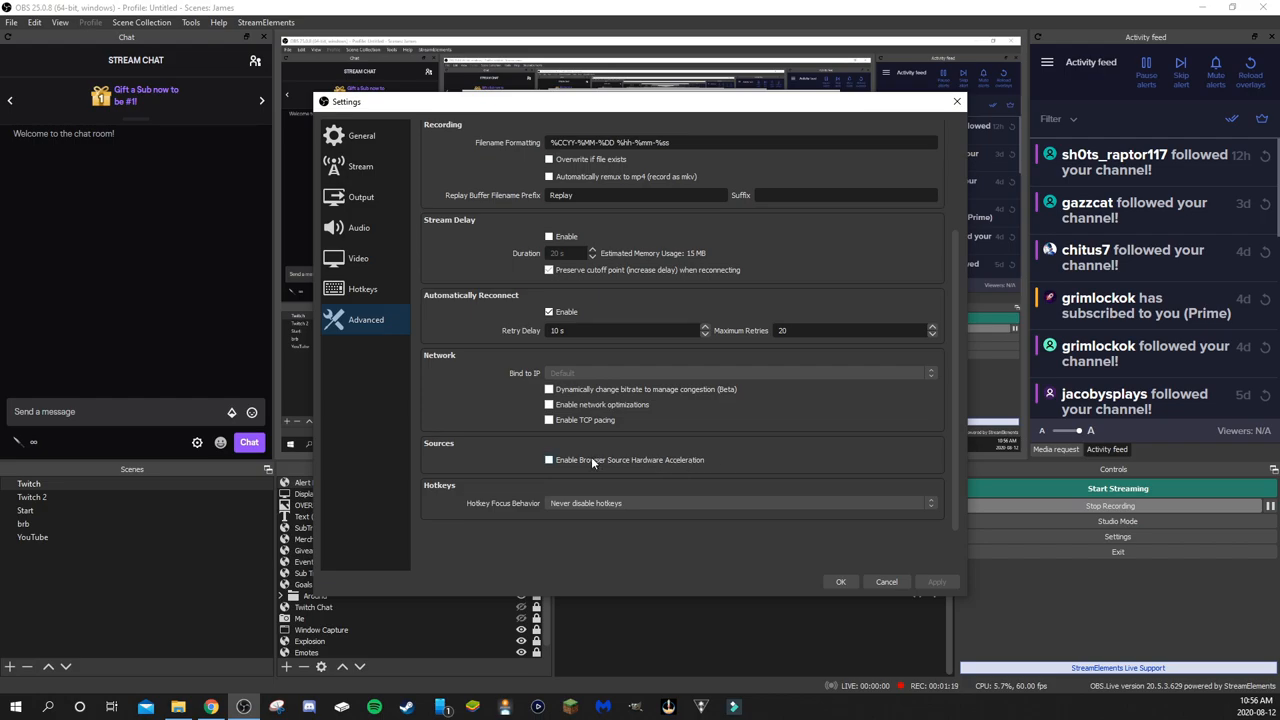
mouse_move(531, 454)
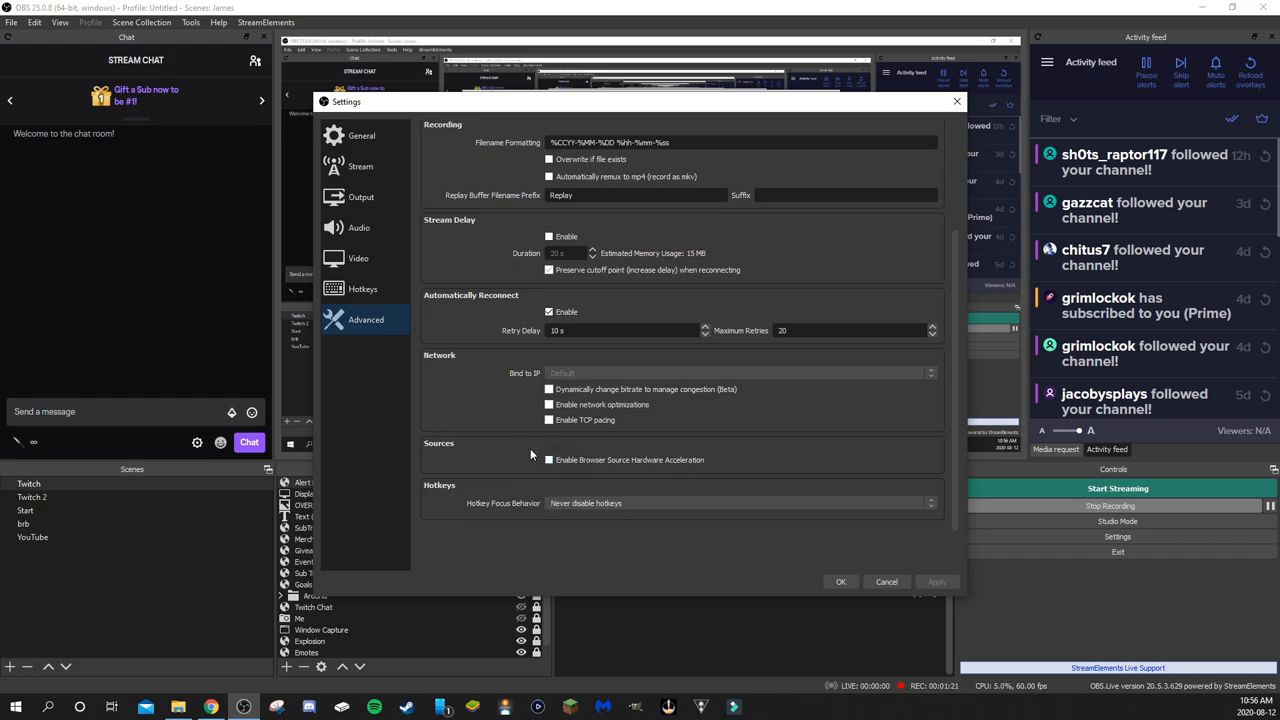